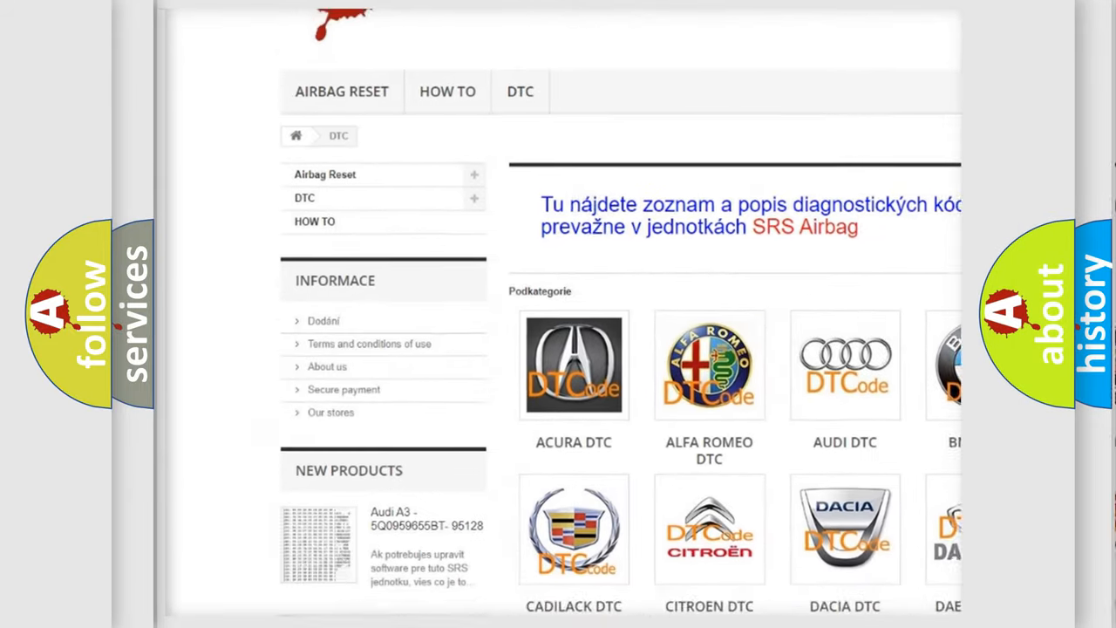
pyautogui.scroll(-3)
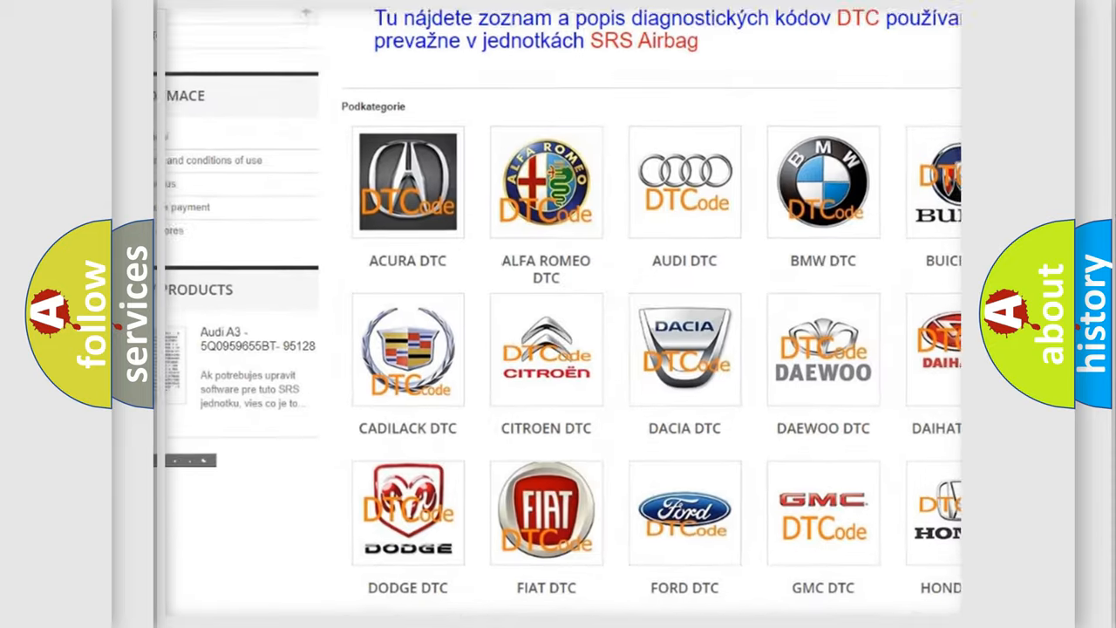
pyautogui.scroll(-3)
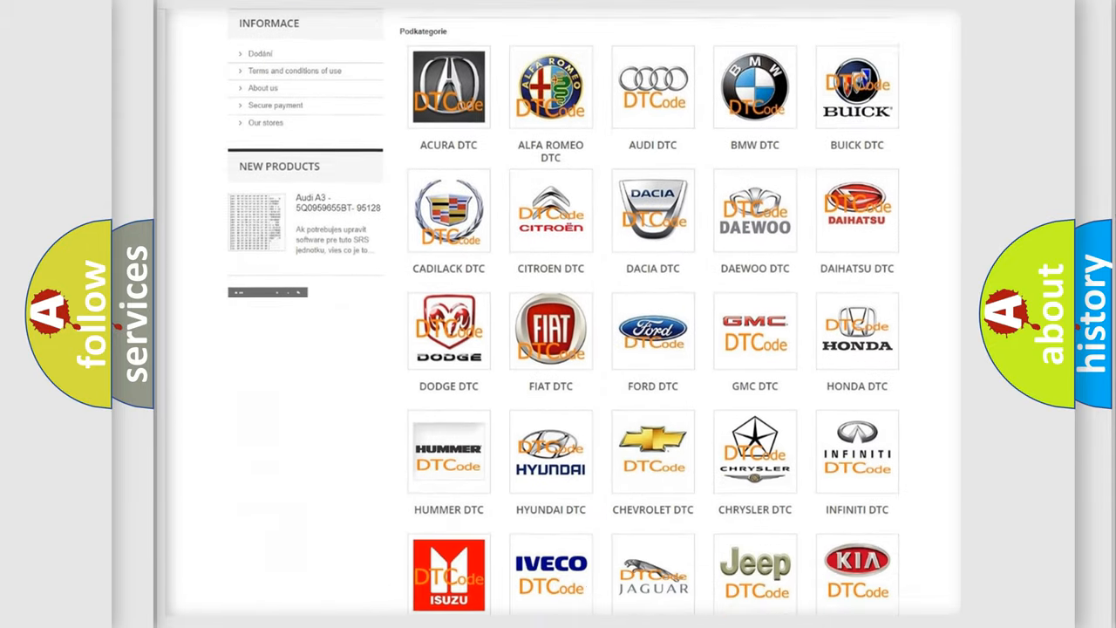
pyautogui.scroll(-3)
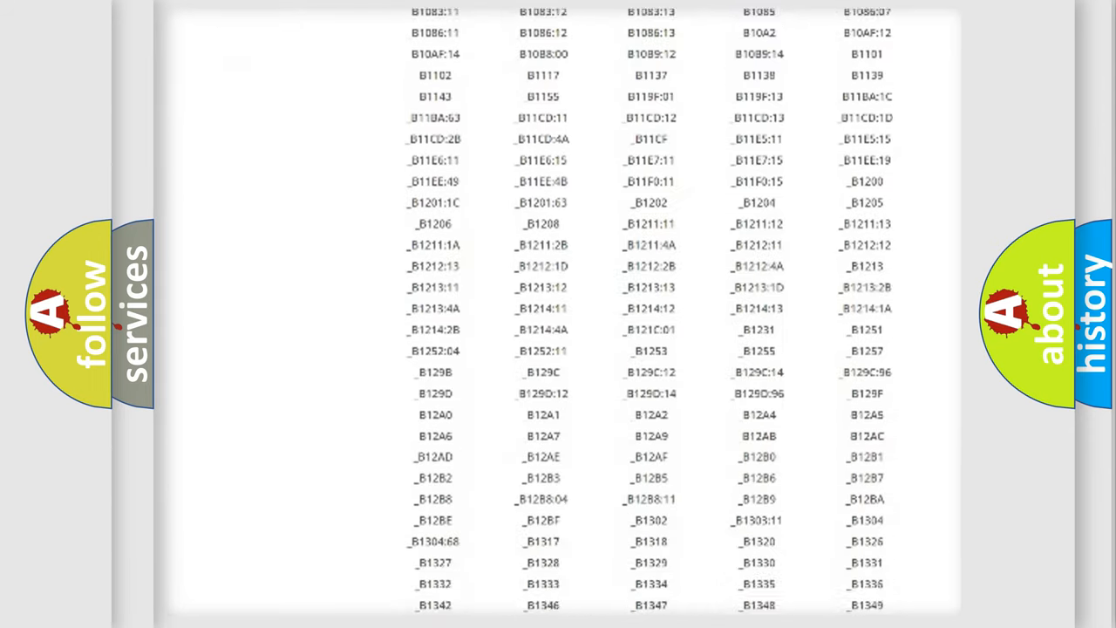
pyautogui.scroll(-3)
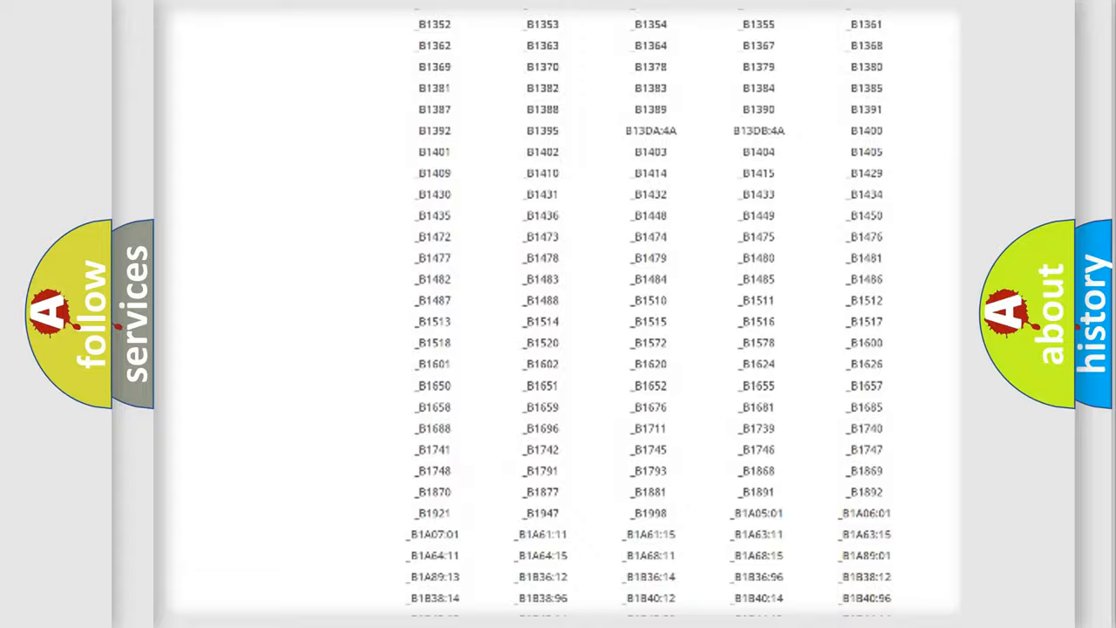